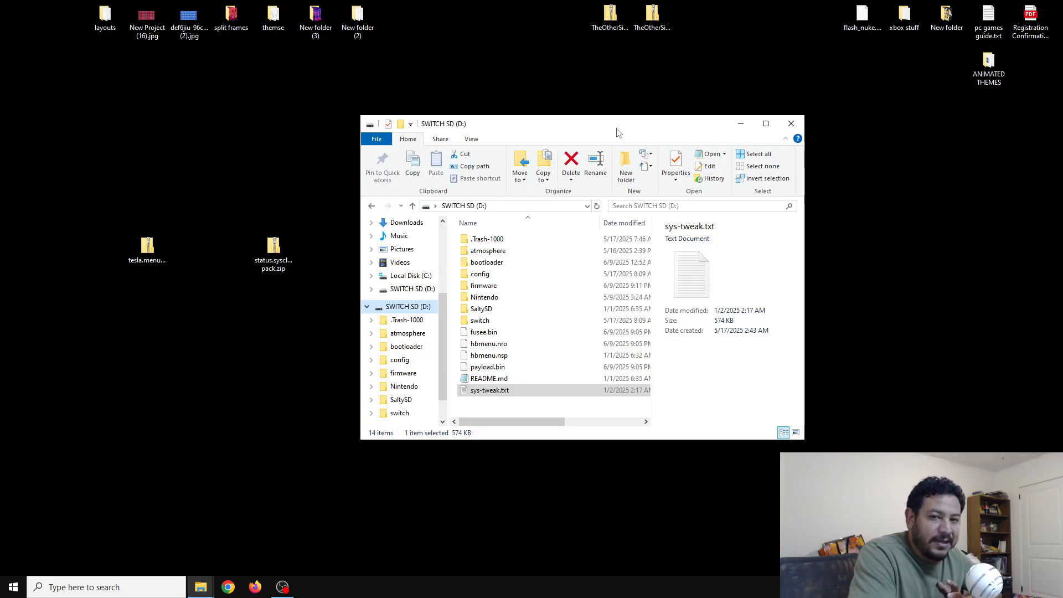
# Step: Copy atmosphere, config, SaltySD, switch and README from the pack zip onto SWITCH SD (D:), replacing files
pyautogui.click(273, 254)
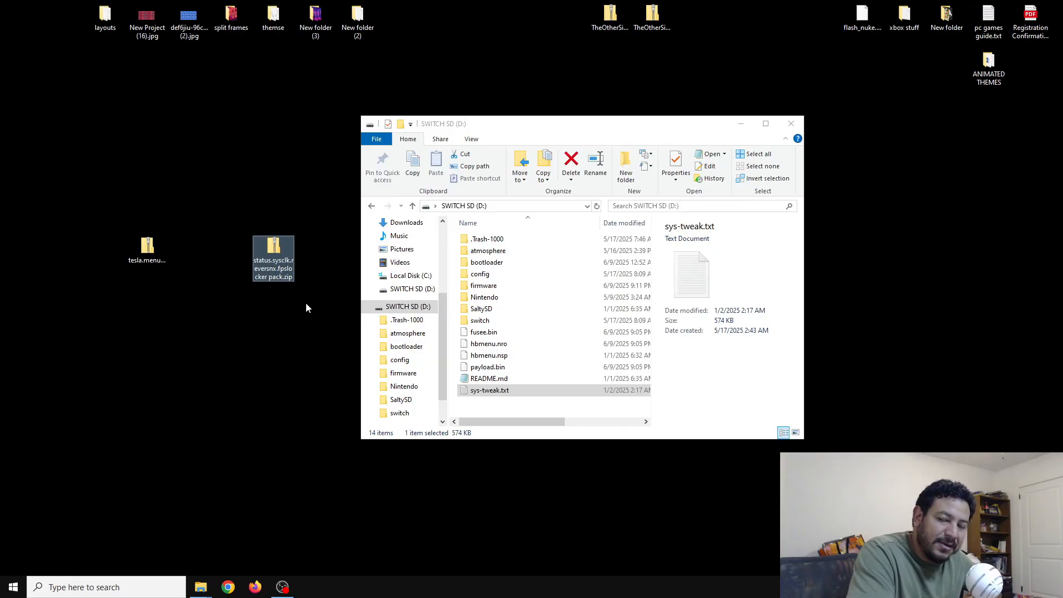
pyautogui.moveTo(4, 141)
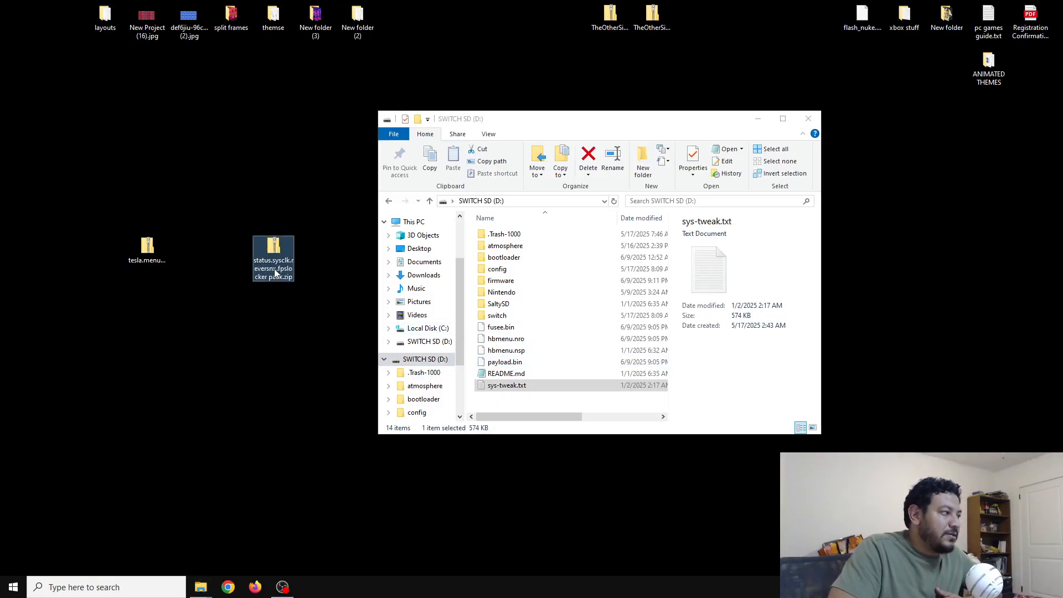
pyautogui.rightClick(273, 260)
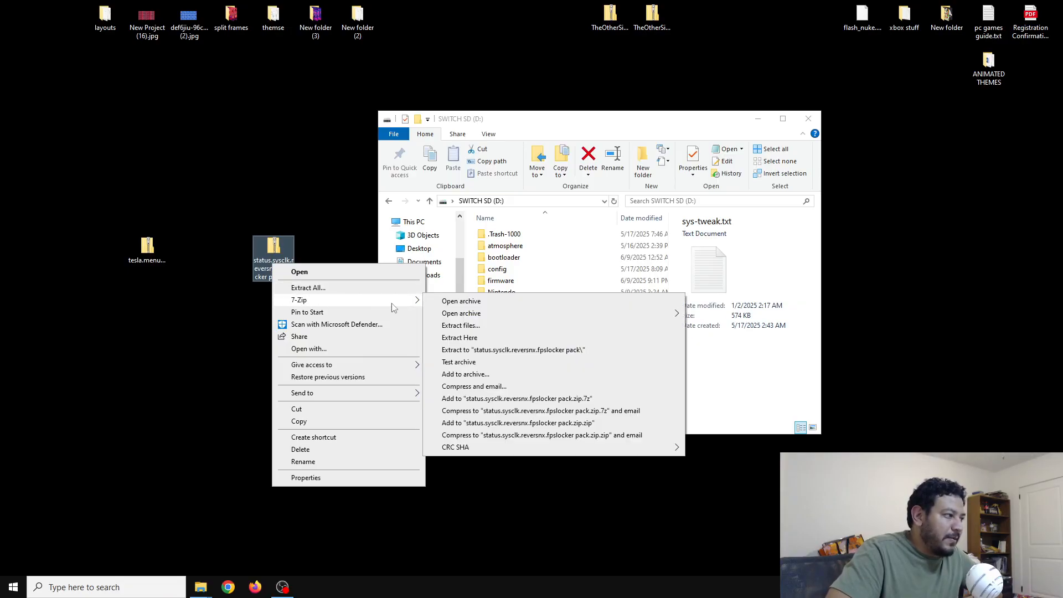
pyautogui.click(460, 301)
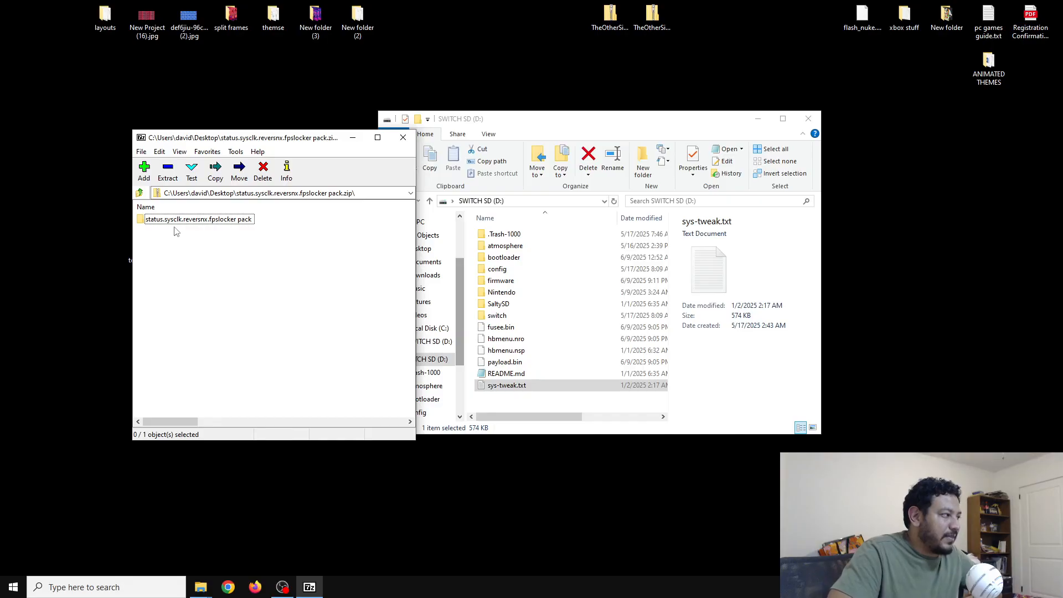
pyautogui.moveTo(190, 233)
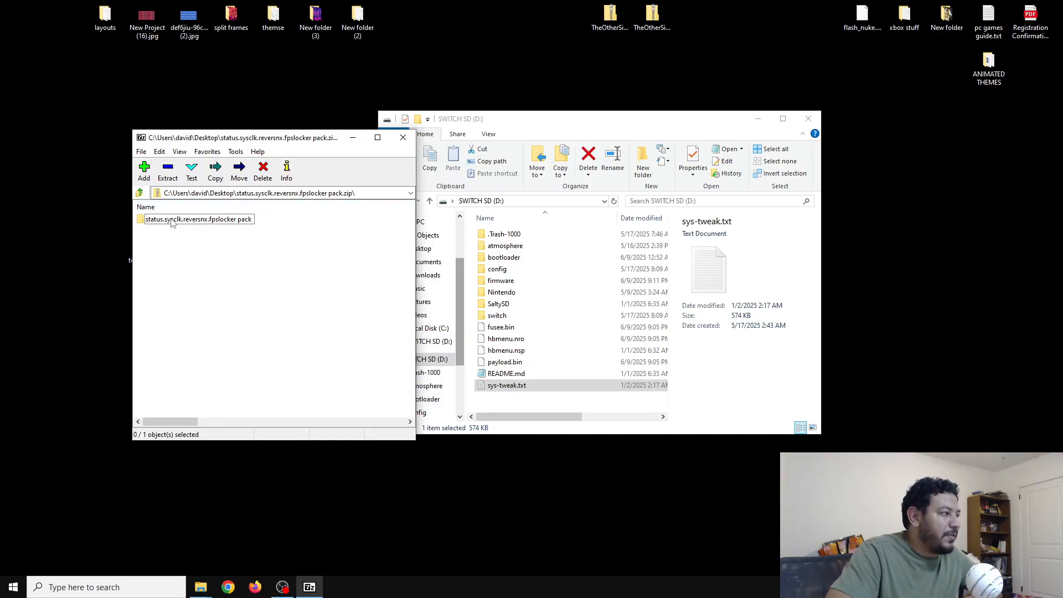
pyautogui.doubleClick(197, 218)
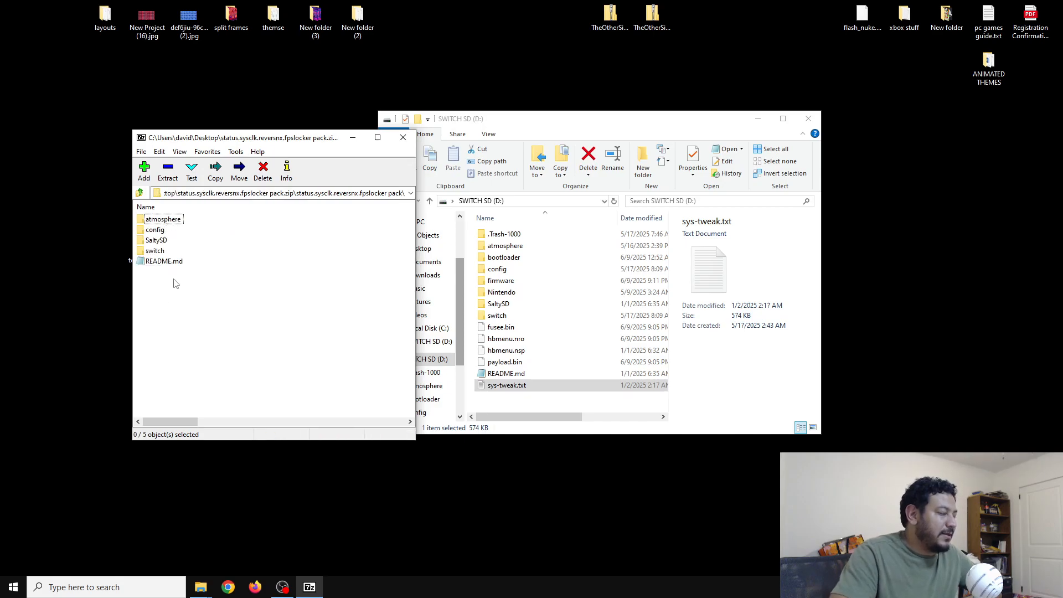
pyautogui.moveTo(241, 138); pyautogui.dragTo(225, 123)
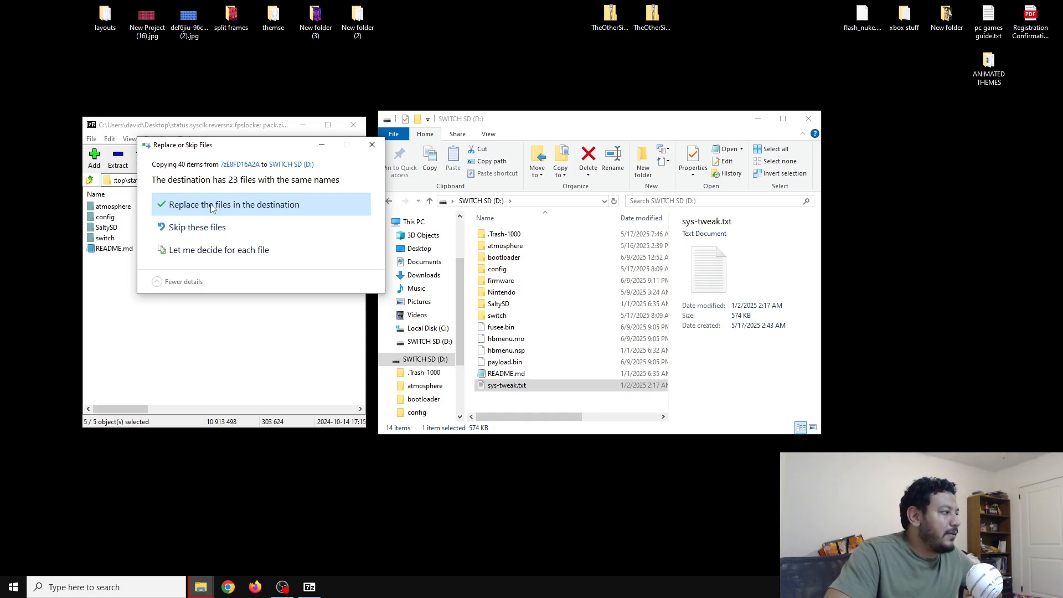
pyautogui.click(232, 205)
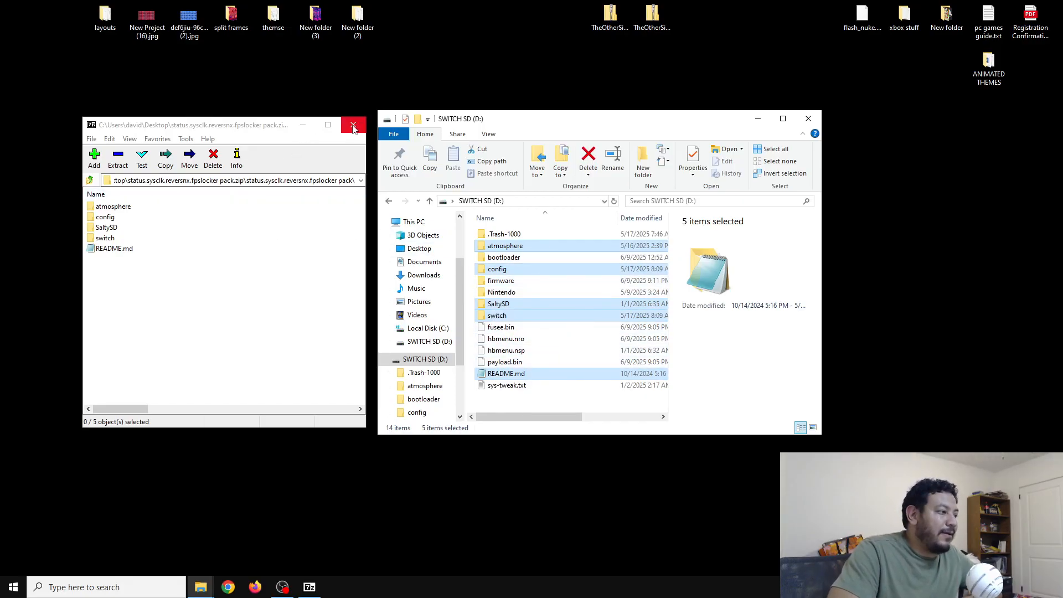
pyautogui.click(353, 124)
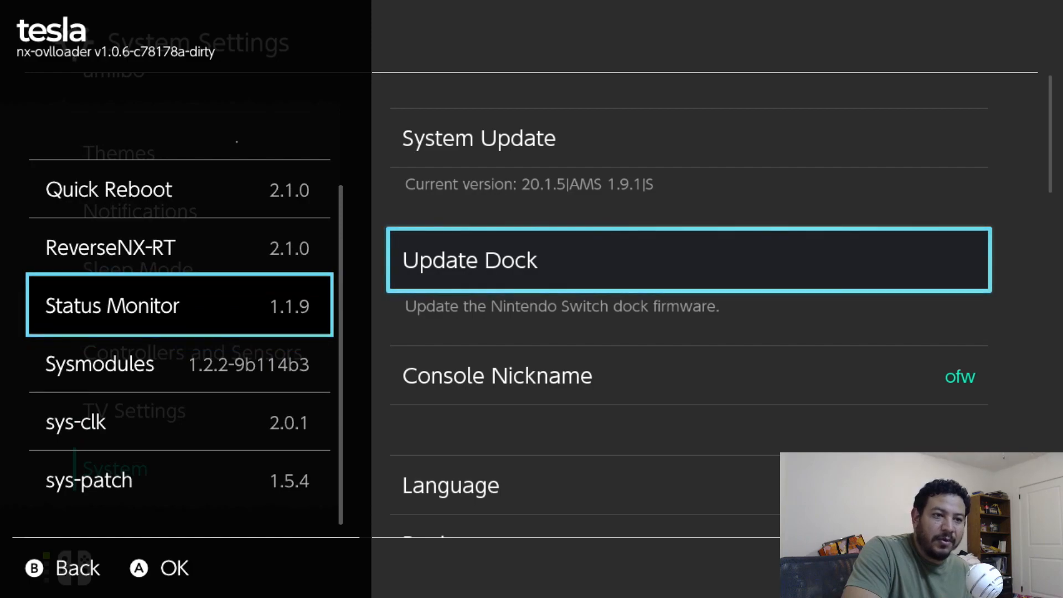
pyautogui.press('Down')
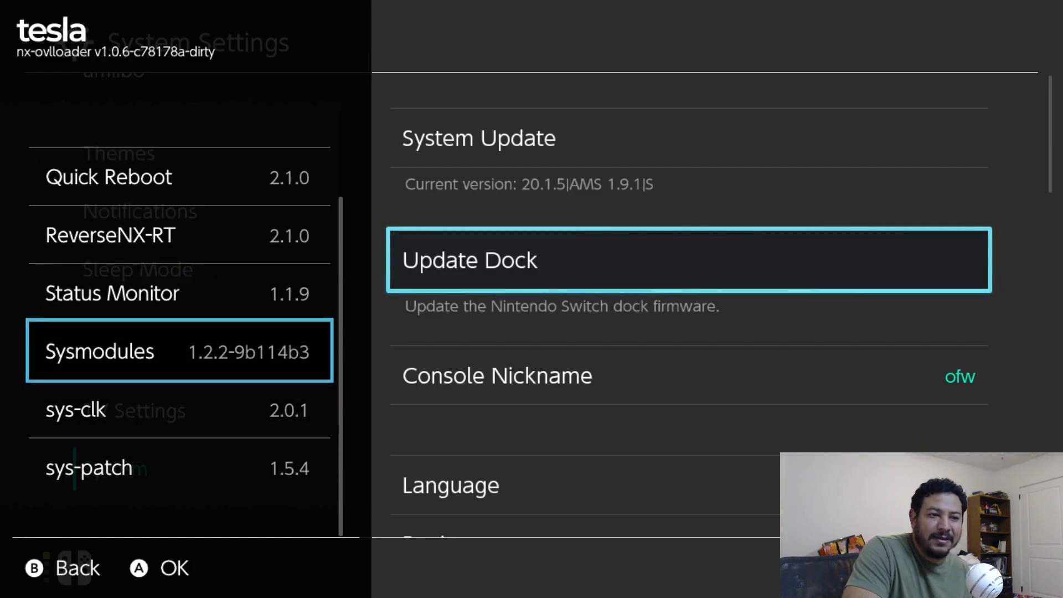
pyautogui.press('down')
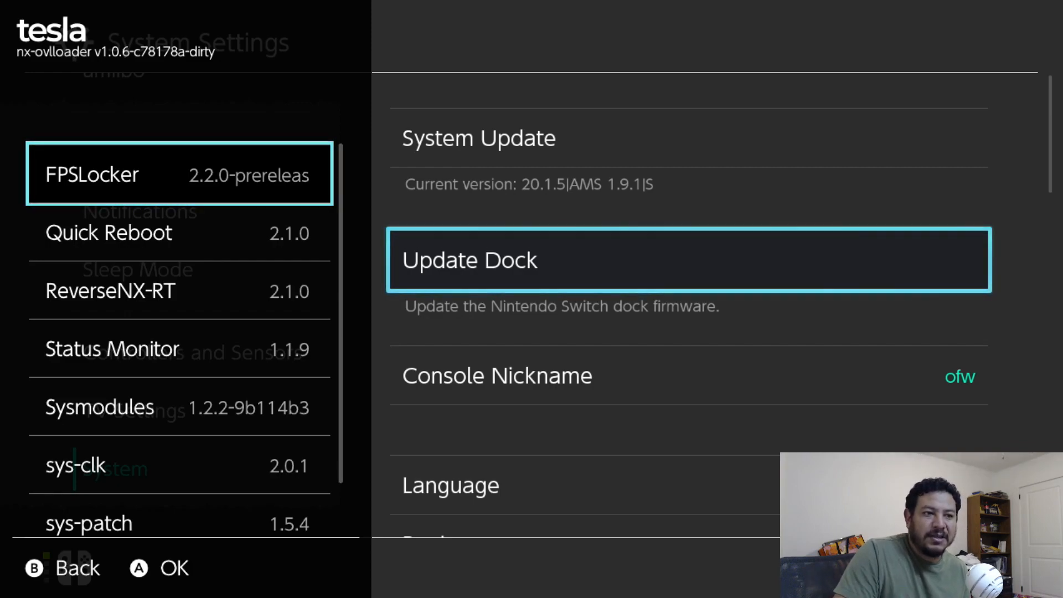
pyautogui.press('Down')
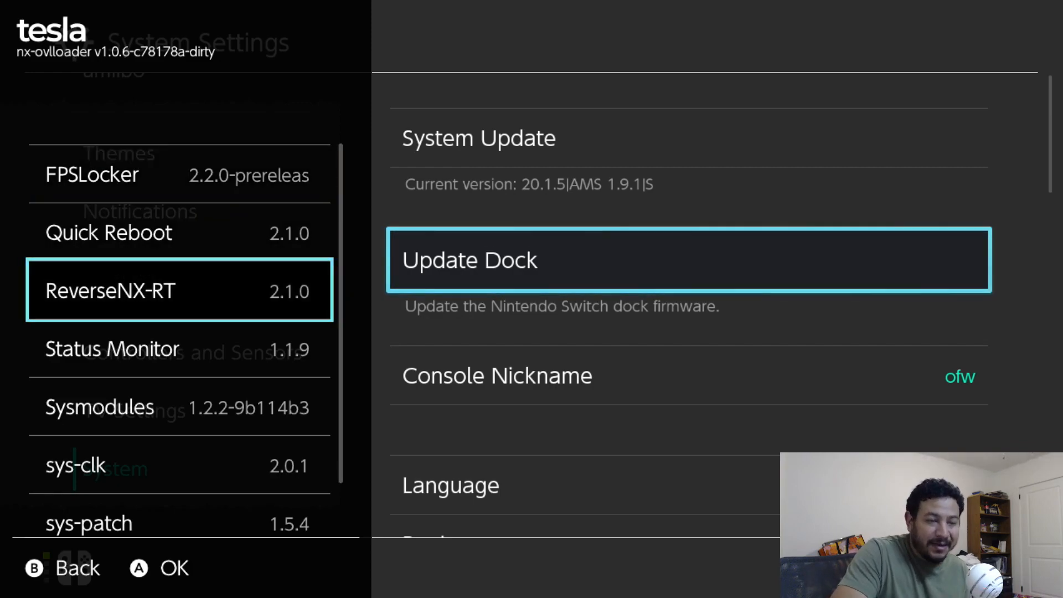
pyautogui.scroll(-3)
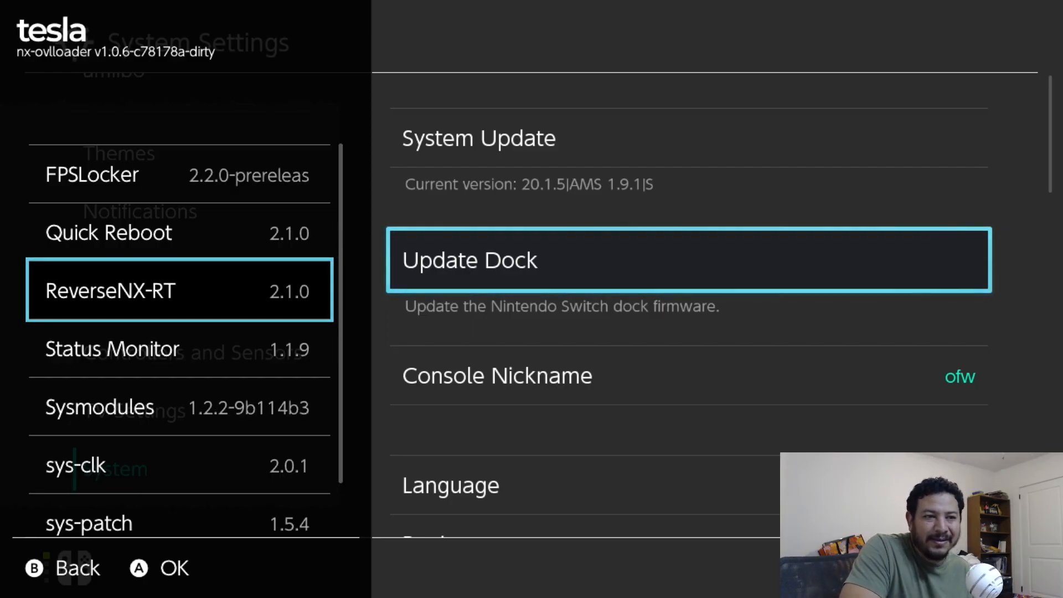
pyautogui.scroll(-3)
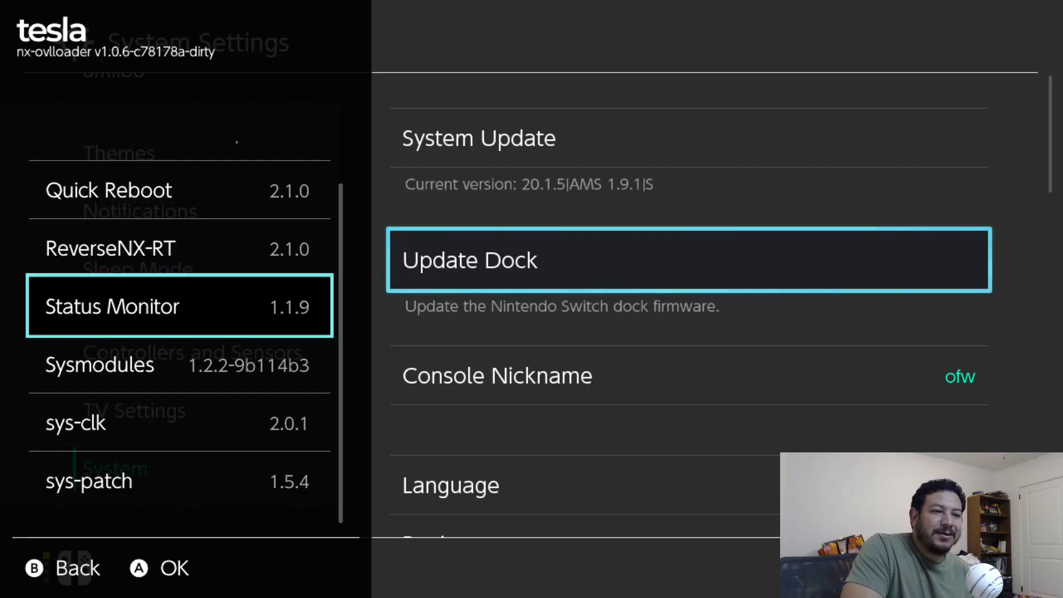
# Step: Turn on Status Monitor's FPS counter over the System Settings screen
pyautogui.click(111, 305)
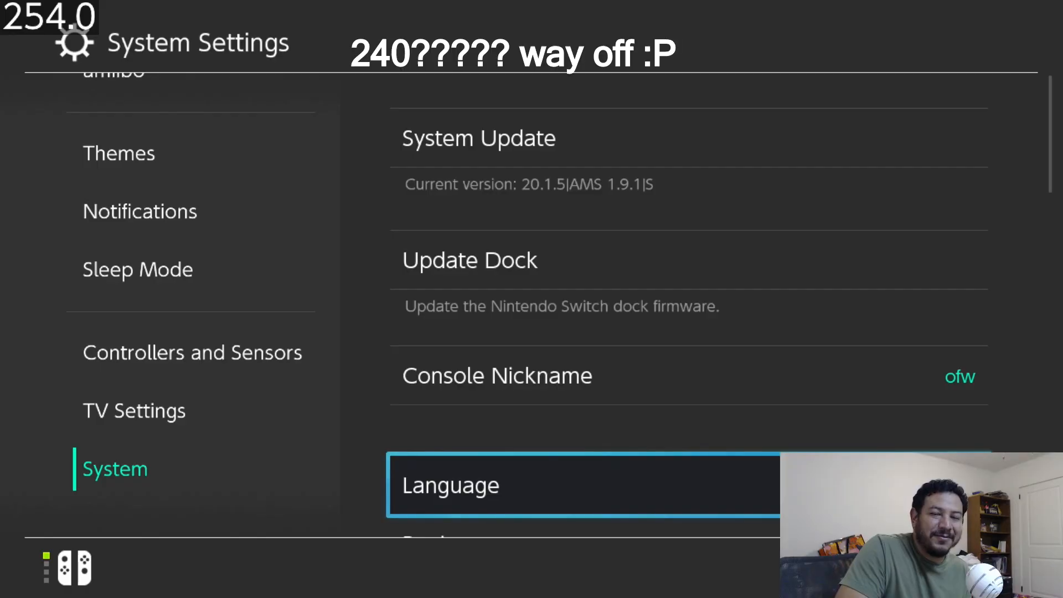
pyautogui.press('up')
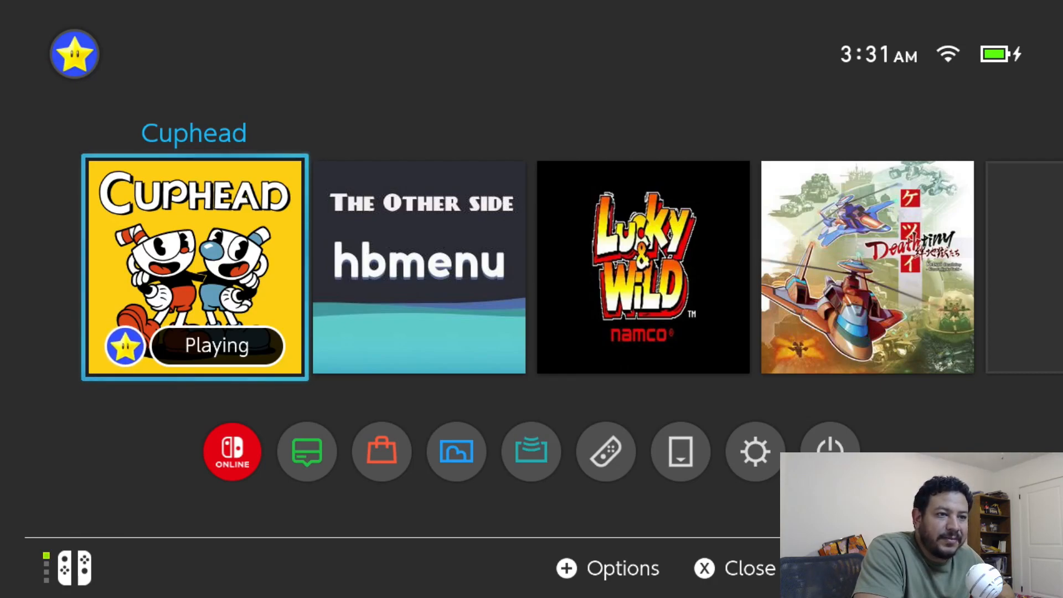
# Step: Return to Cuphead and load the Cuphead B save file
pyautogui.click(194, 266)
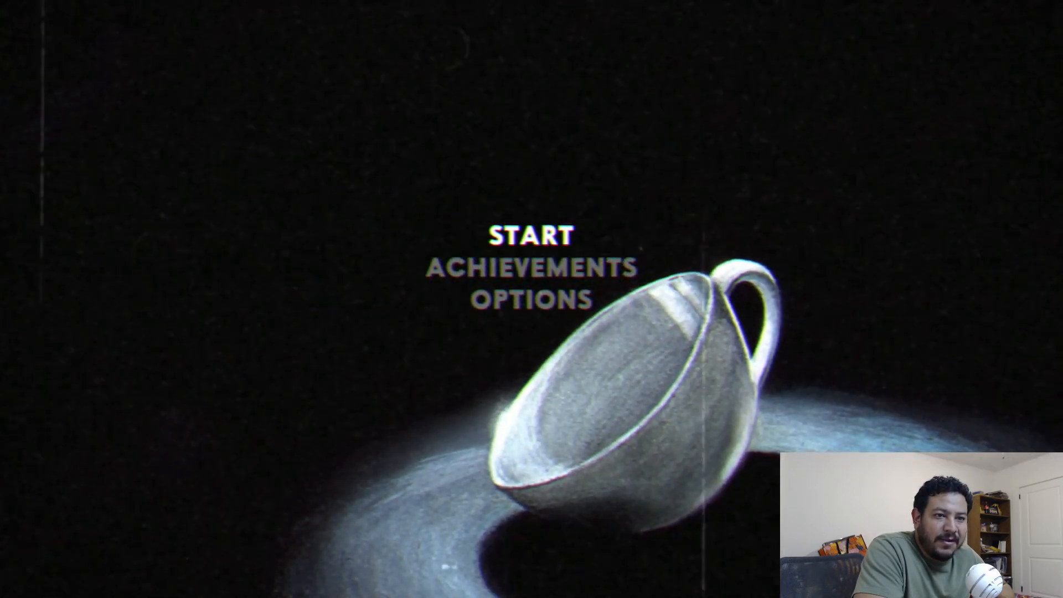
pyautogui.click(531, 235)
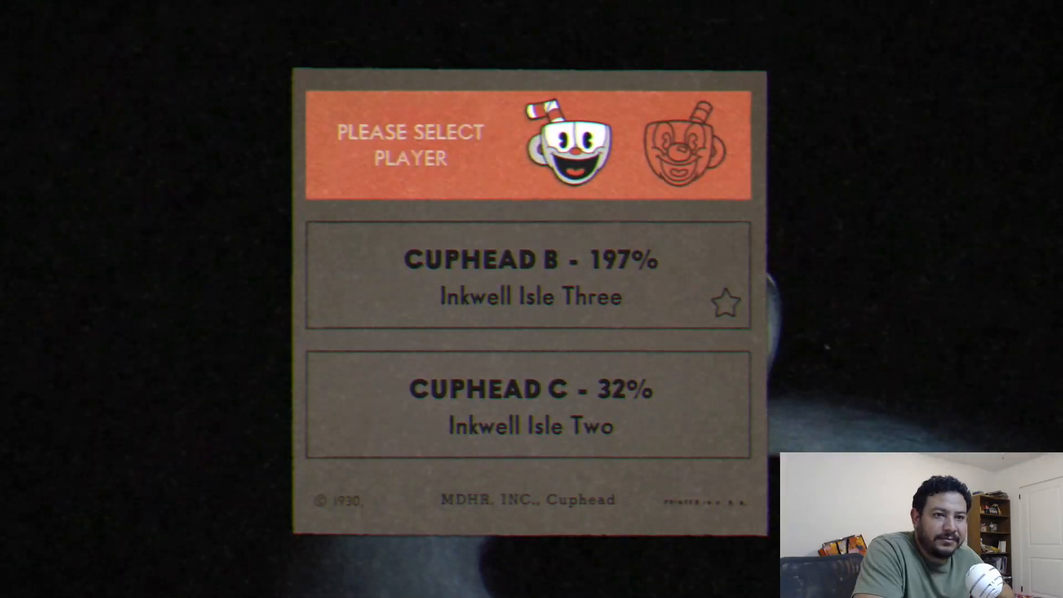
pyautogui.click(528, 278)
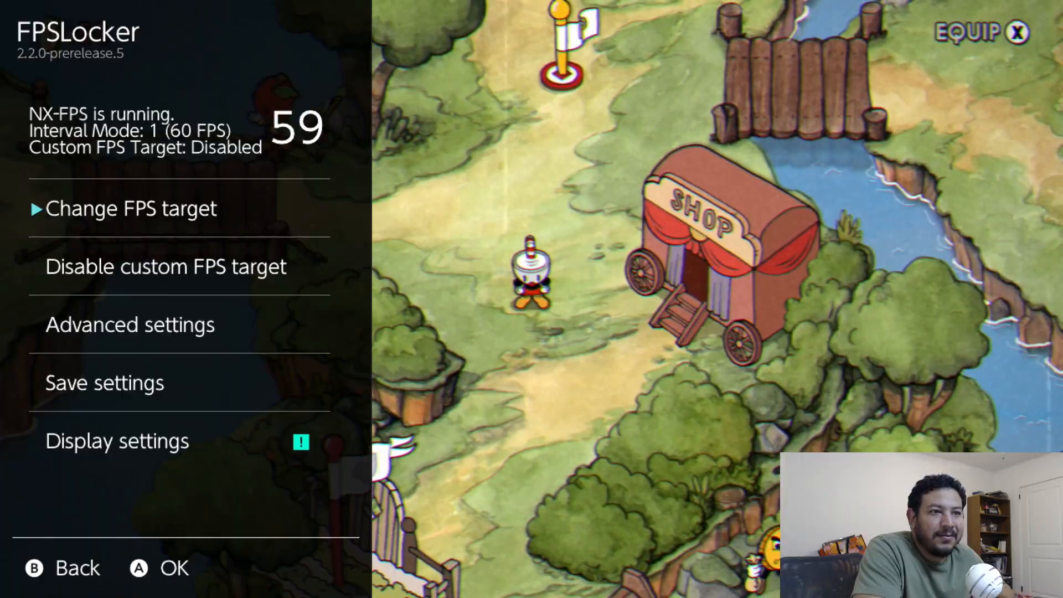
# Step: In FPSLocker, set Cuphead's FPS target to 30, then disable the custom target
pyautogui.press('down')
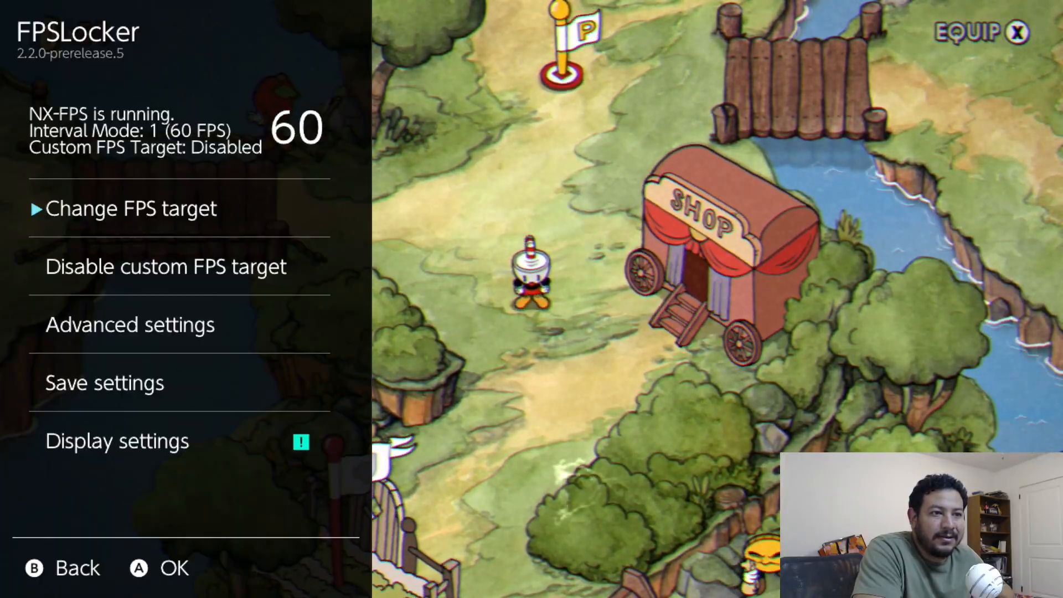
pyautogui.press('down')
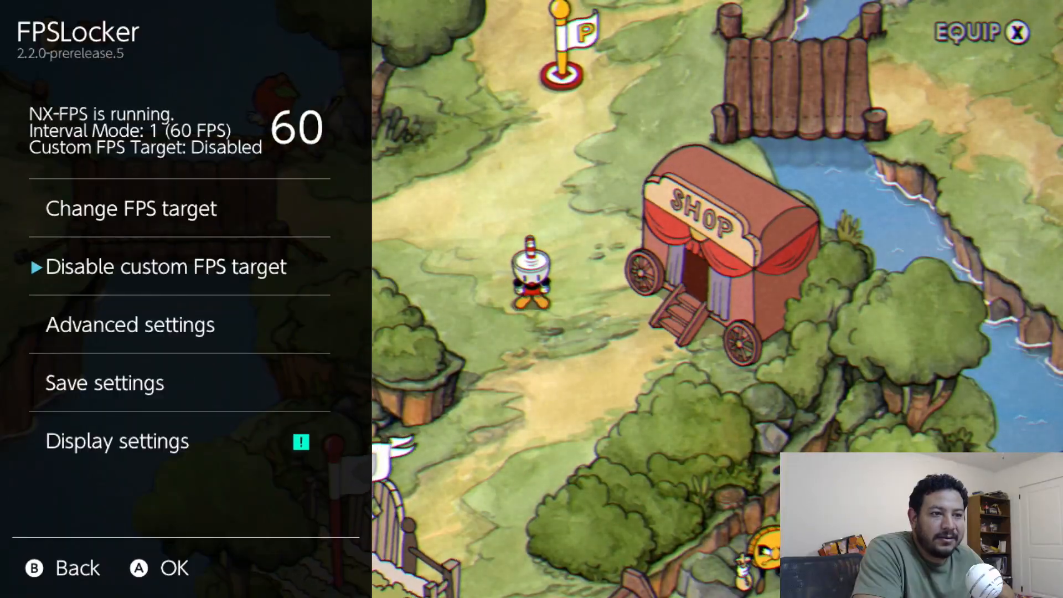
pyautogui.press('up')
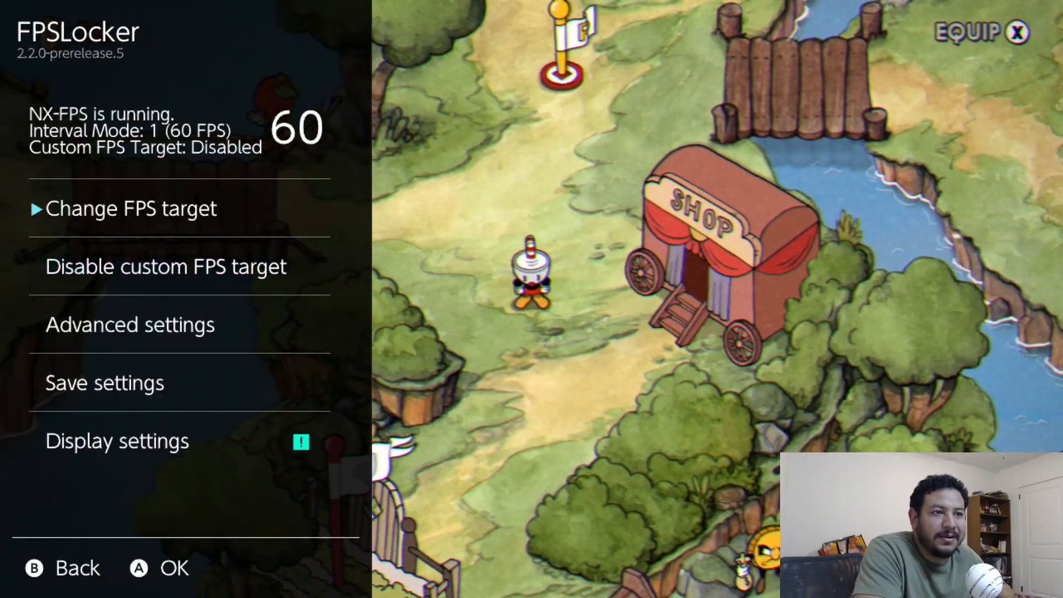
pyautogui.click(129, 208)
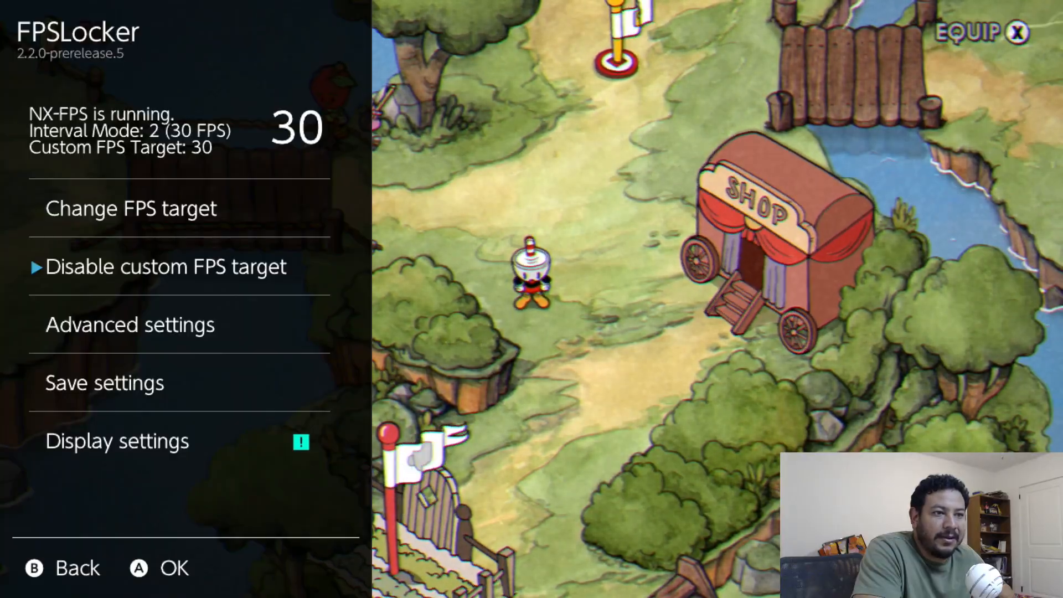
pyautogui.click(165, 266)
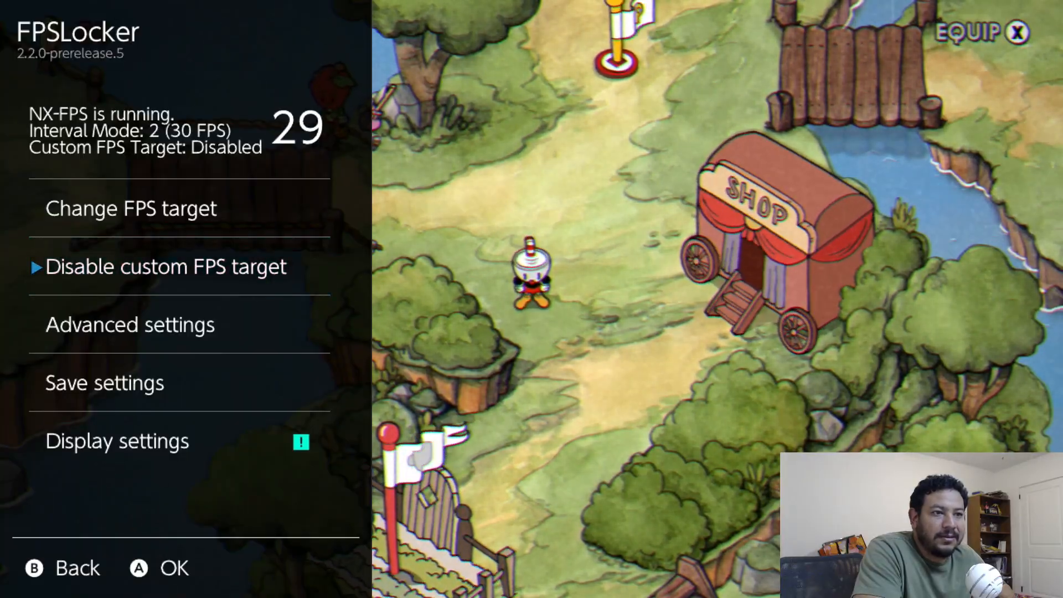
pyautogui.click(130, 208)
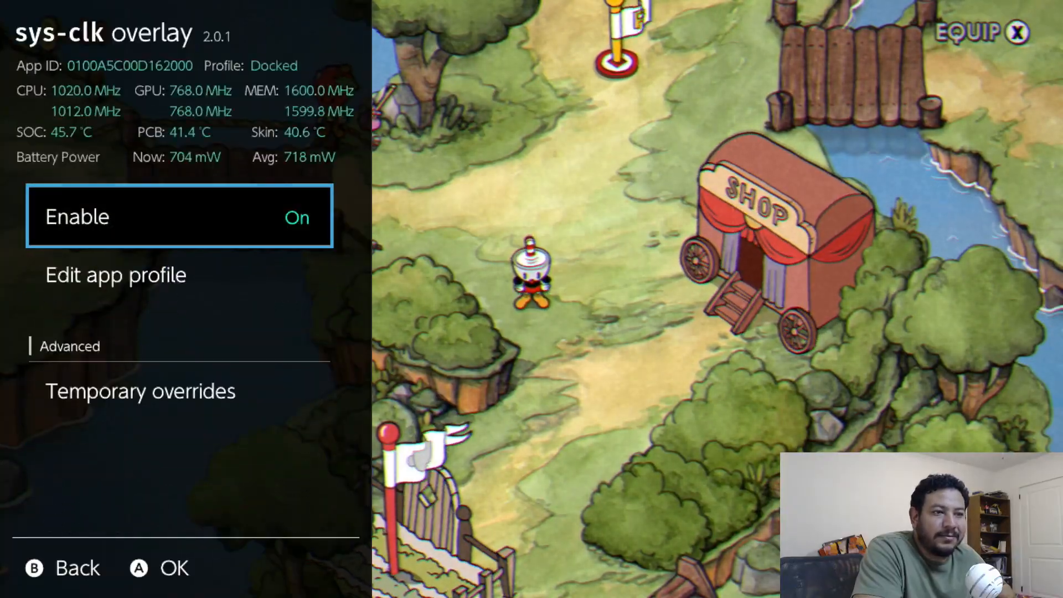
# Step: Apply sys-clk temporary overrides of CPU 1785 MHz and GPU 921 MHz
pyautogui.click(139, 391)
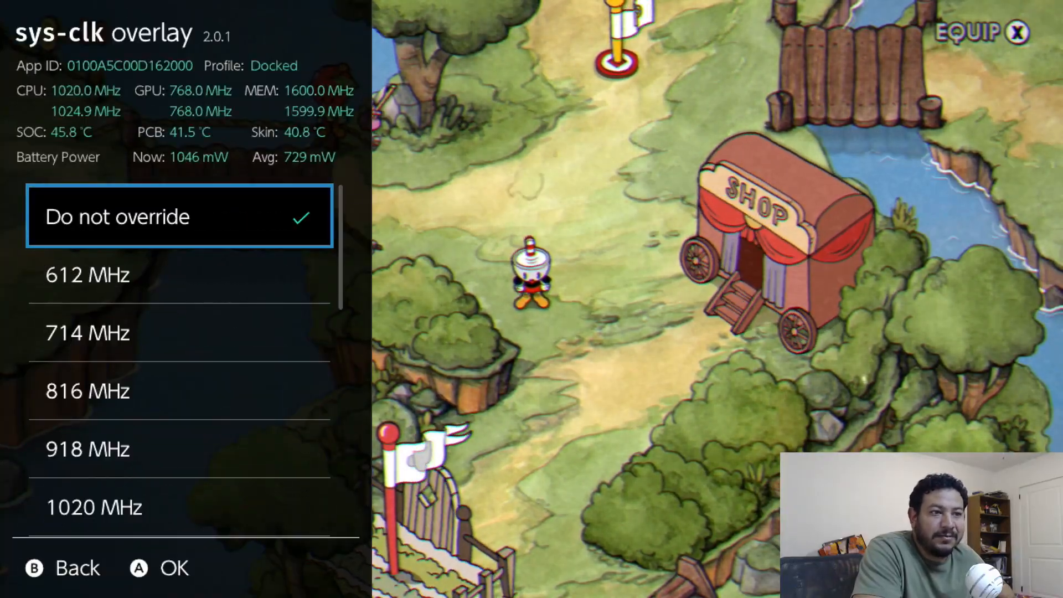
pyautogui.scroll(-3)
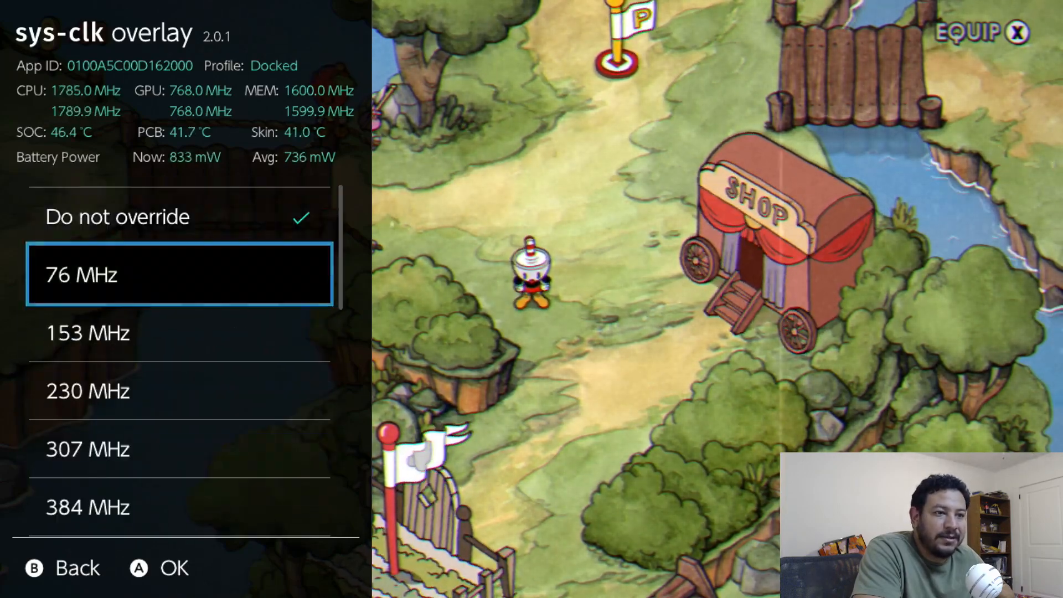
pyautogui.scroll(-3)
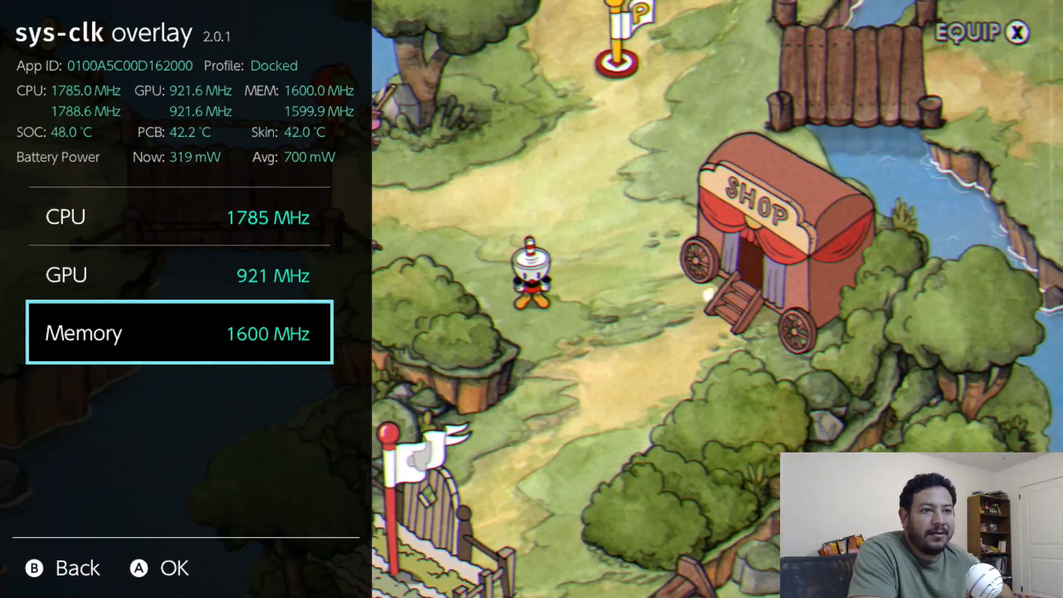
pyautogui.press('Up')
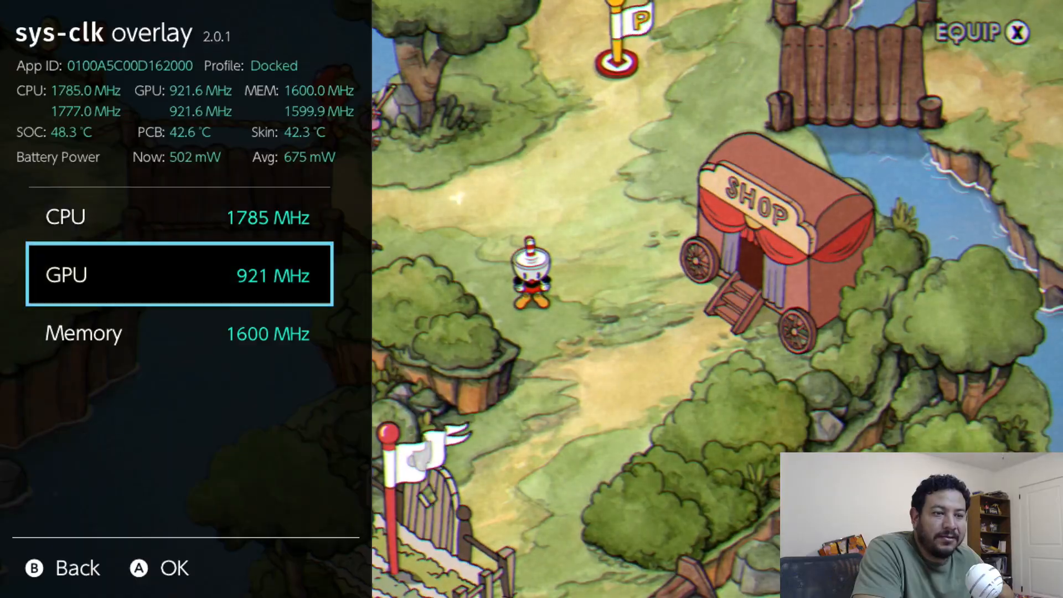
pyautogui.press('Up')
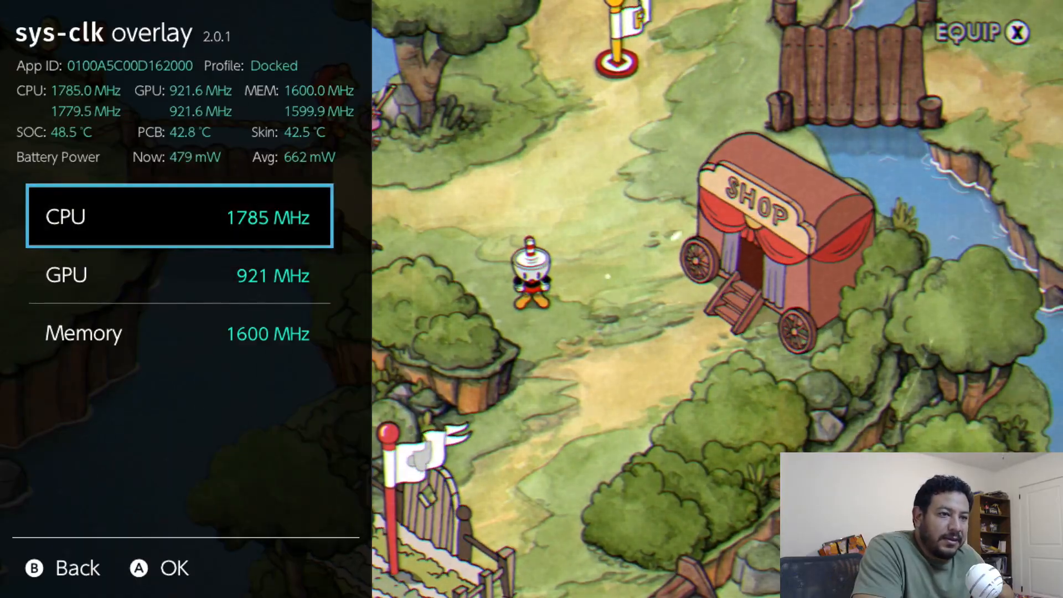
pyautogui.press('b')
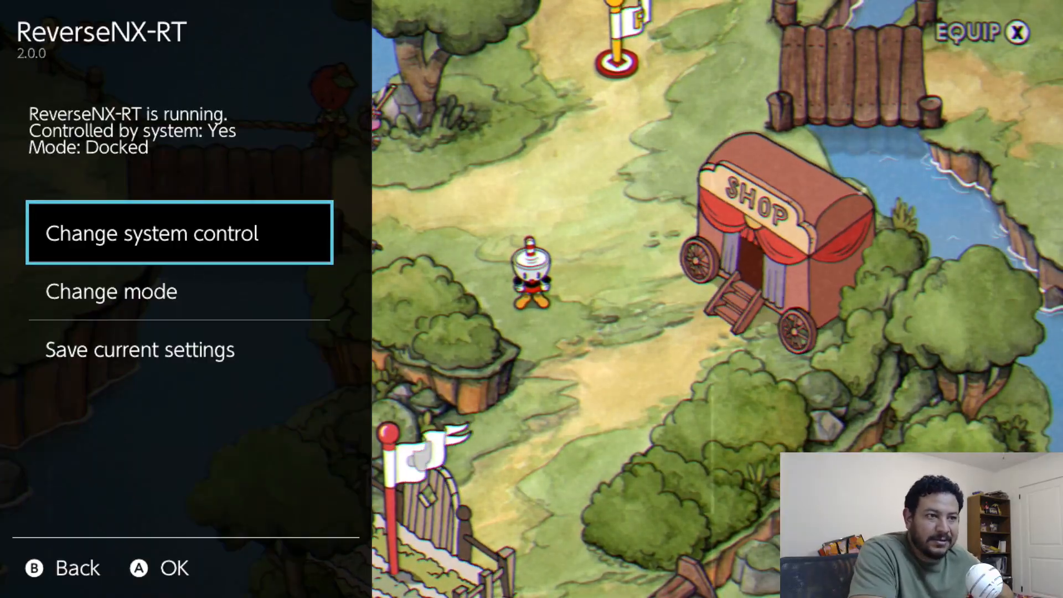
# Step: In ReverseNX-RT, turn off system control, switch to Handheld, and return to the overlay list
pyautogui.press('Down')
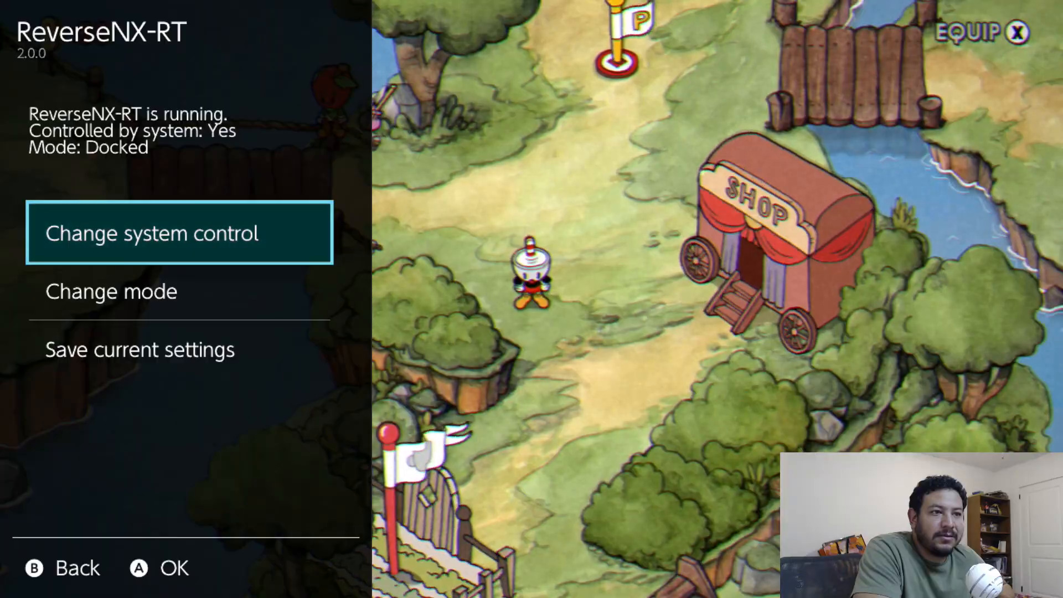
pyautogui.press('Down')
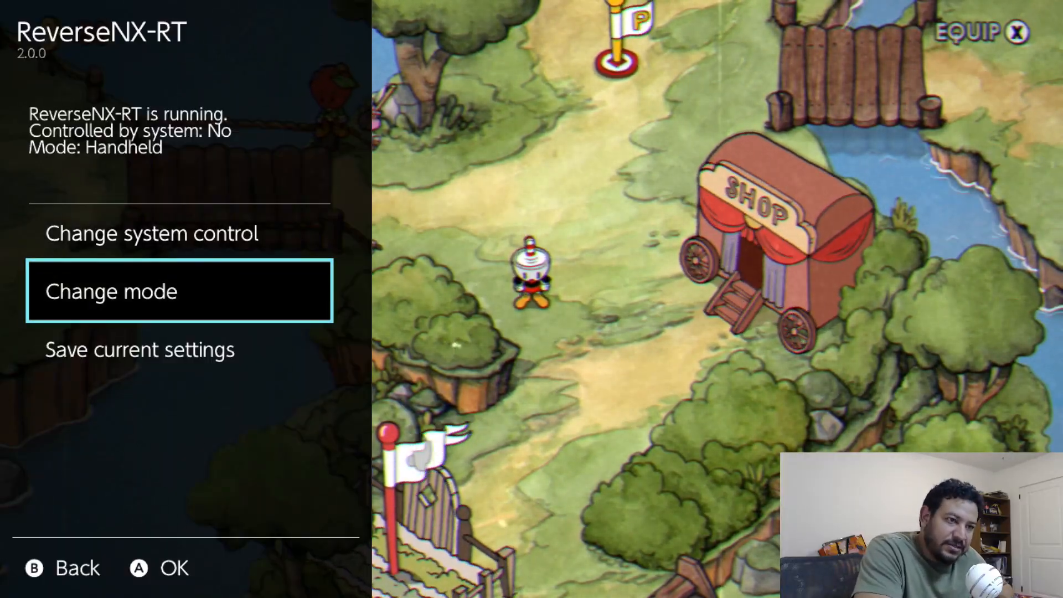
pyautogui.press('Up')
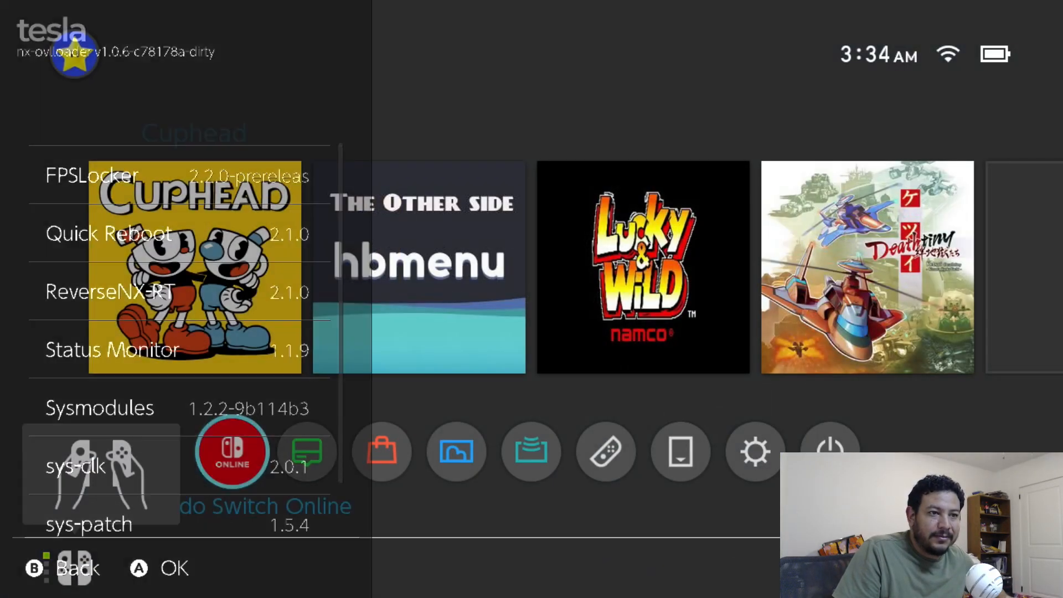
pyautogui.scroll(-3)
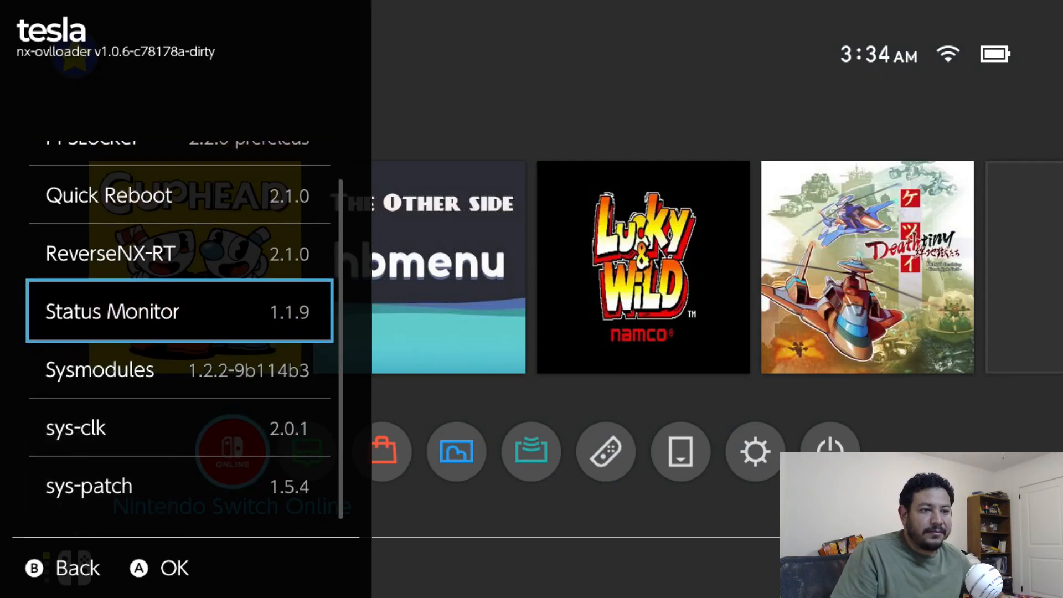